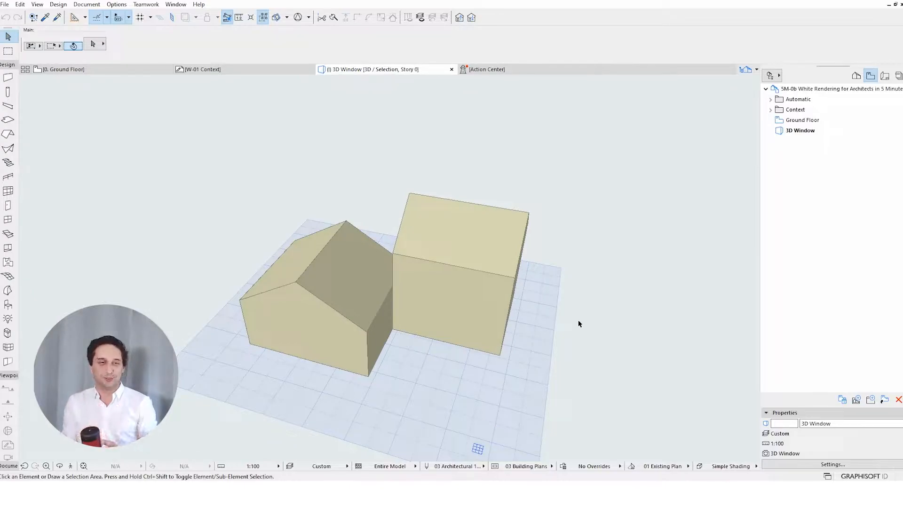
mouse_move(452, 379)
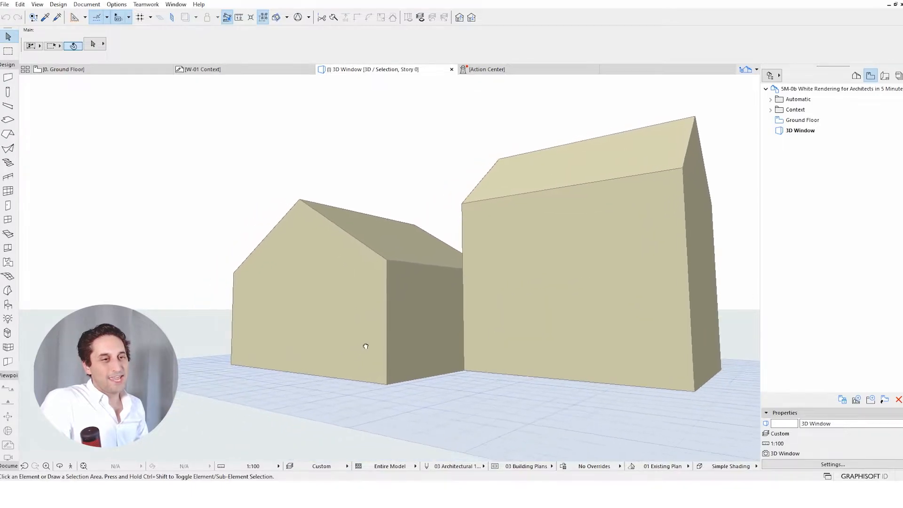
drag(366, 345, 499, 399)
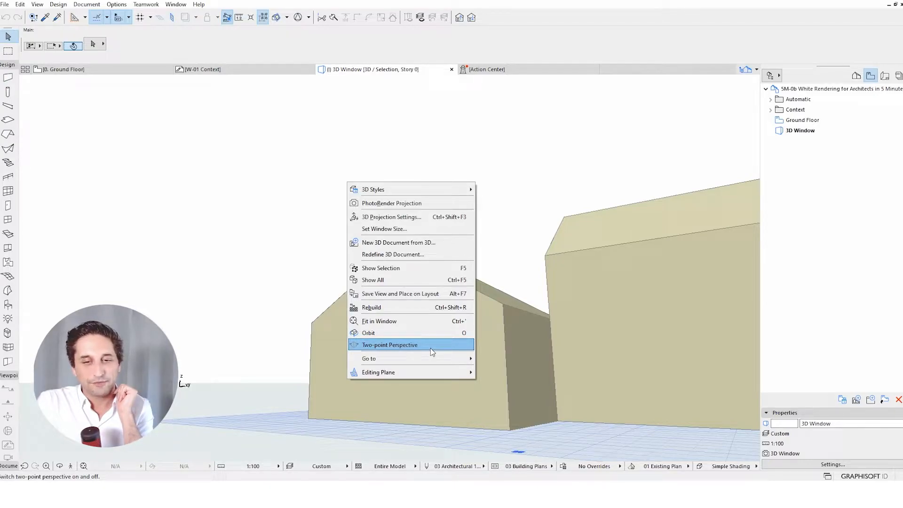
- Switch to two-point perspective and save it as the Generic Perspective view
click(390, 344)
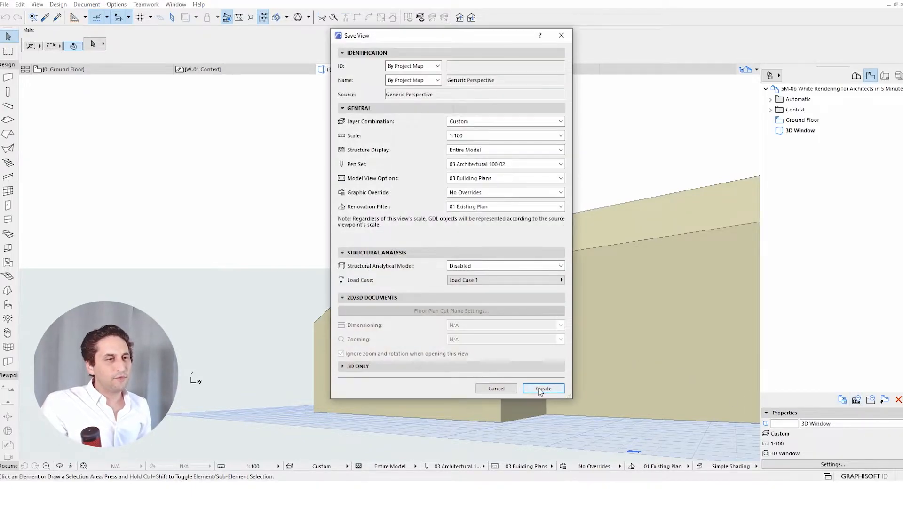
click(542, 388)
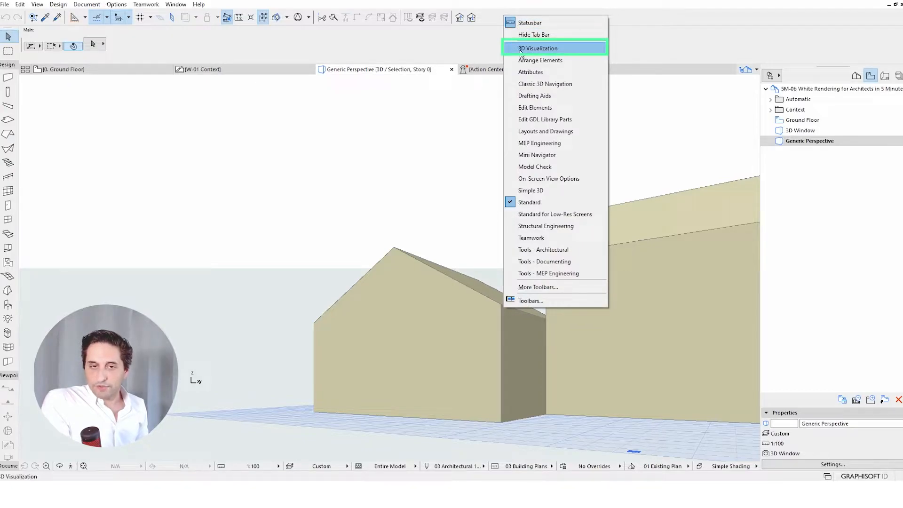
- Show the 3D Visualization toolbar and face the gable facade head-on
click(538, 48)
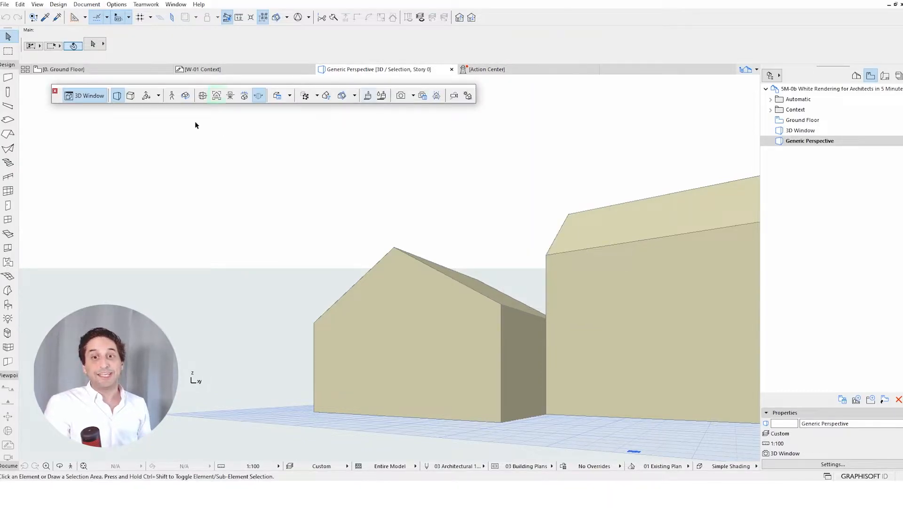
mouse_move(218, 95)
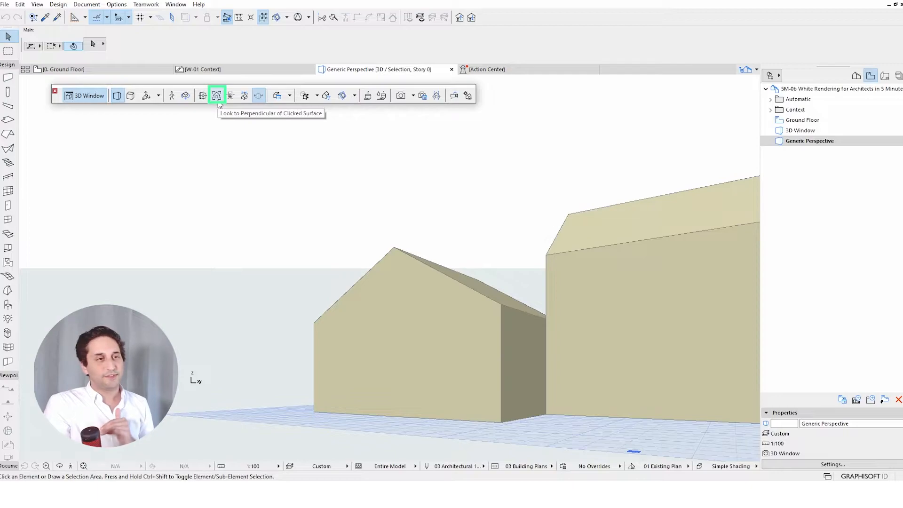
click(217, 95)
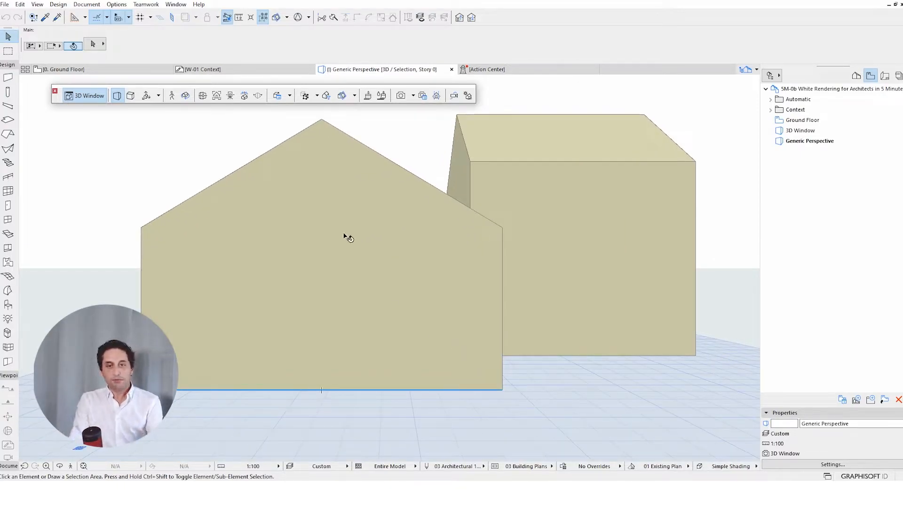
mouse_move(422, 95)
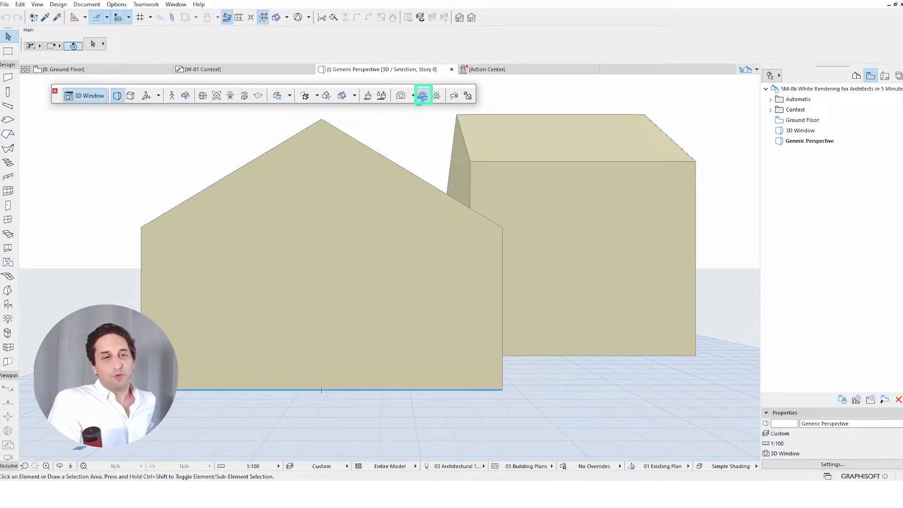
- Load the Outdoor White Model Fast scene in PhotoRendering Settings
click(422, 95)
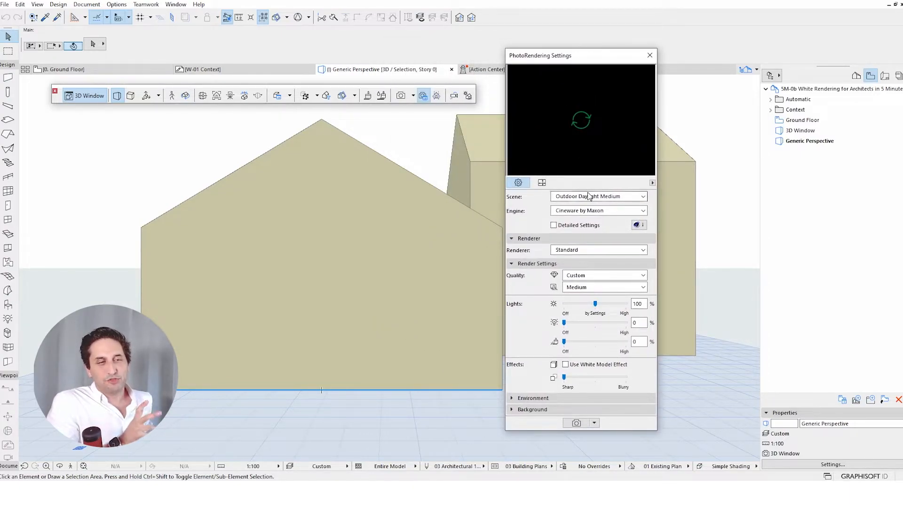
mouse_move(597, 198)
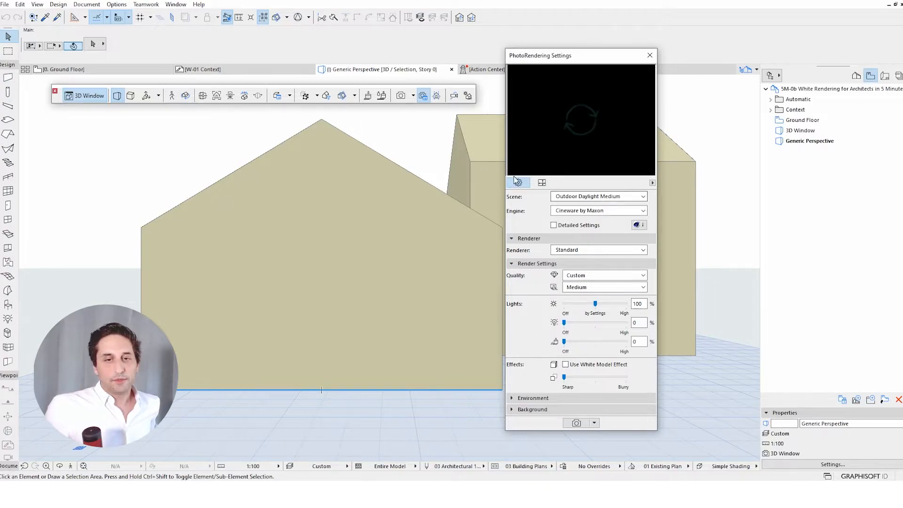
click(599, 196)
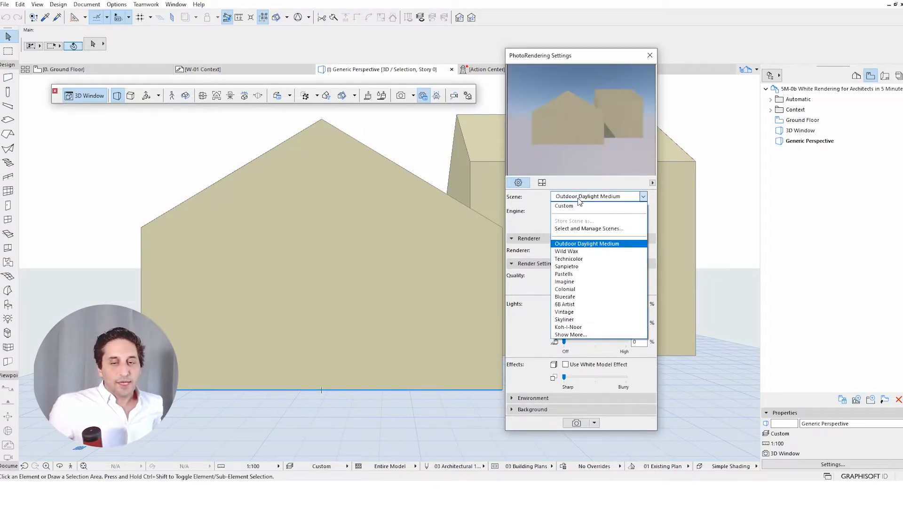
click(588, 227)
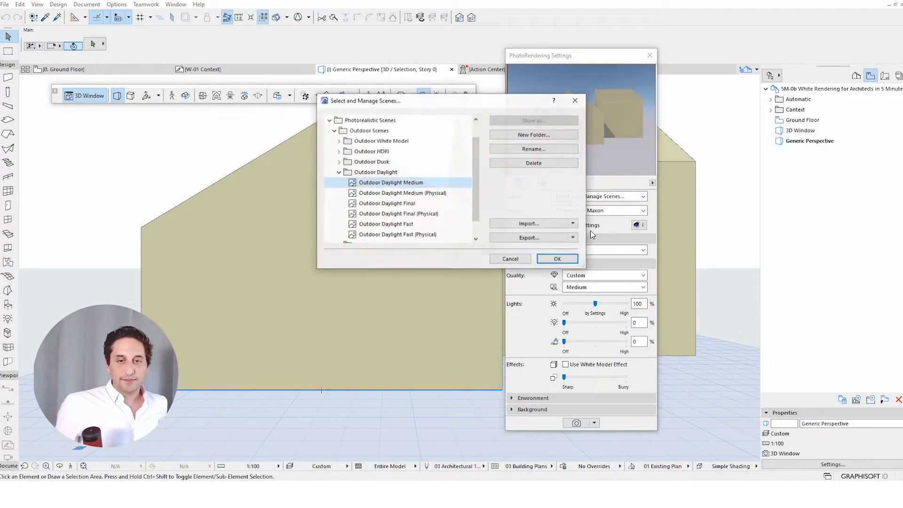
click(403, 192)
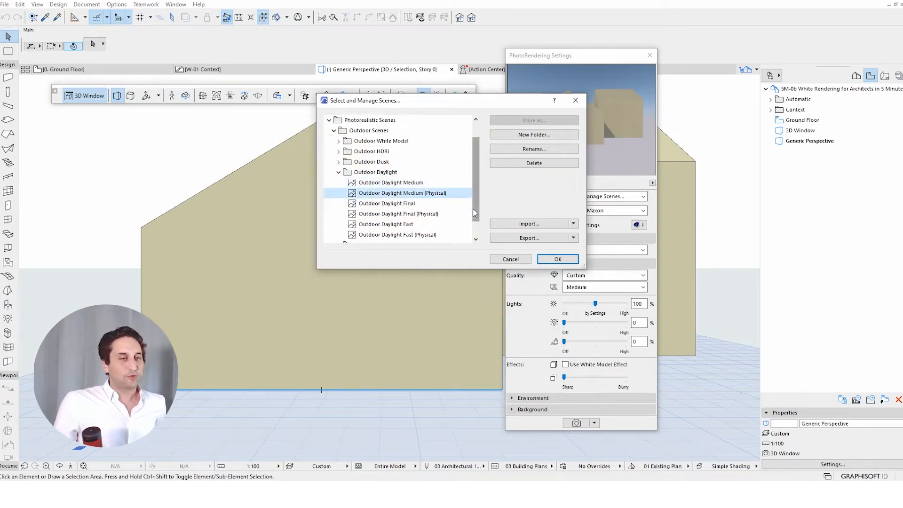
scroll(down, 3)
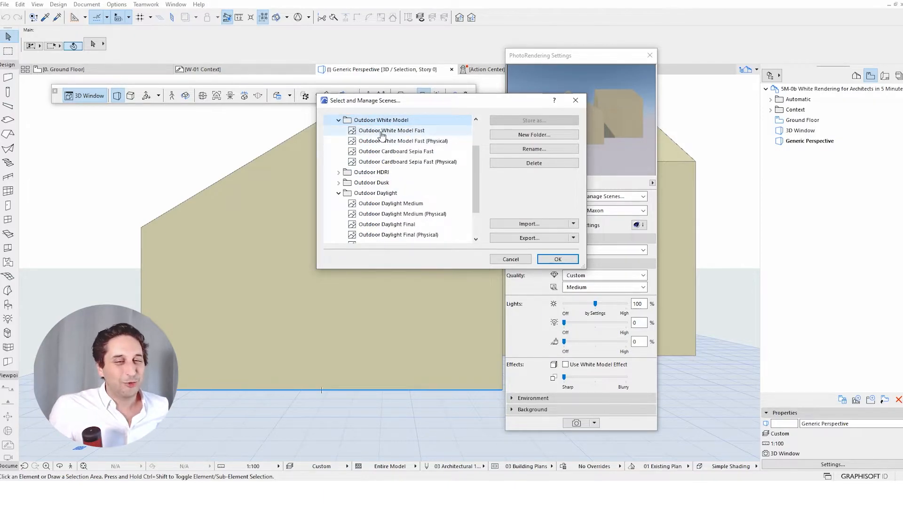
click(556, 259)
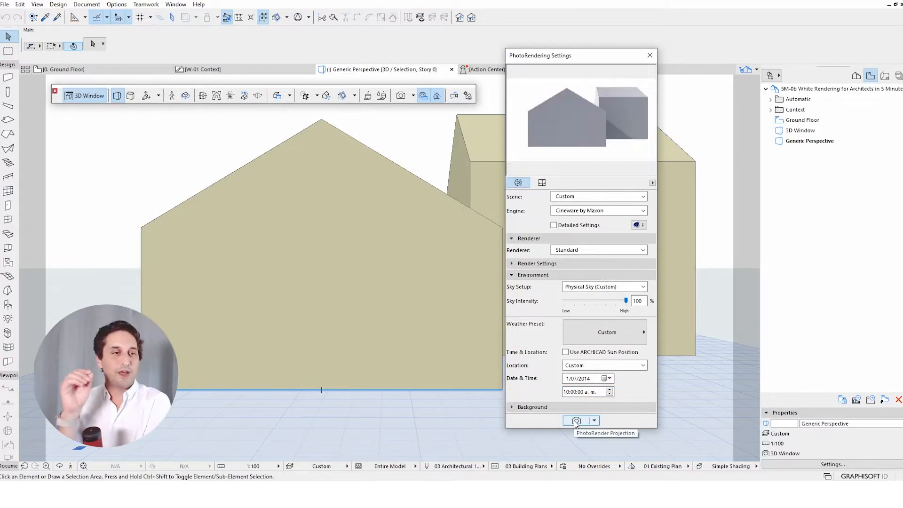
- Launch the photorender of the perspective into a new picture window
click(576, 420)
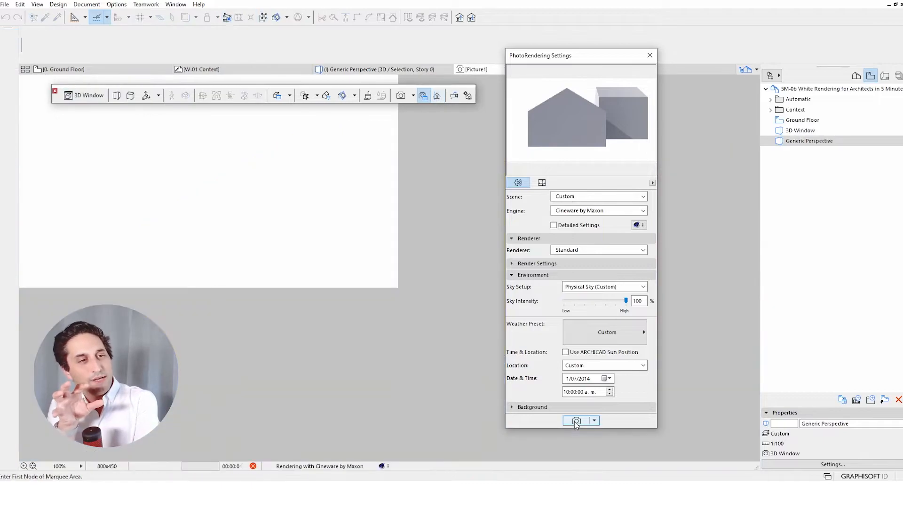
click(576, 420)
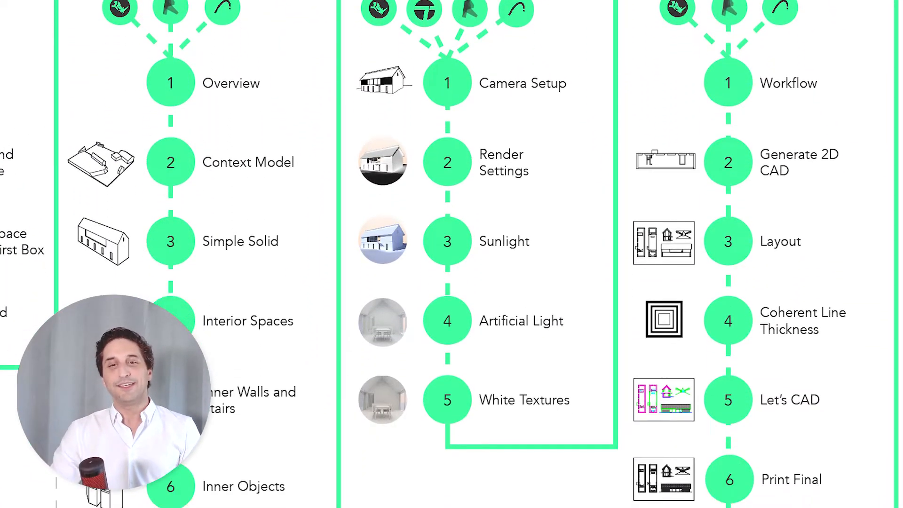
scroll(down, 3)
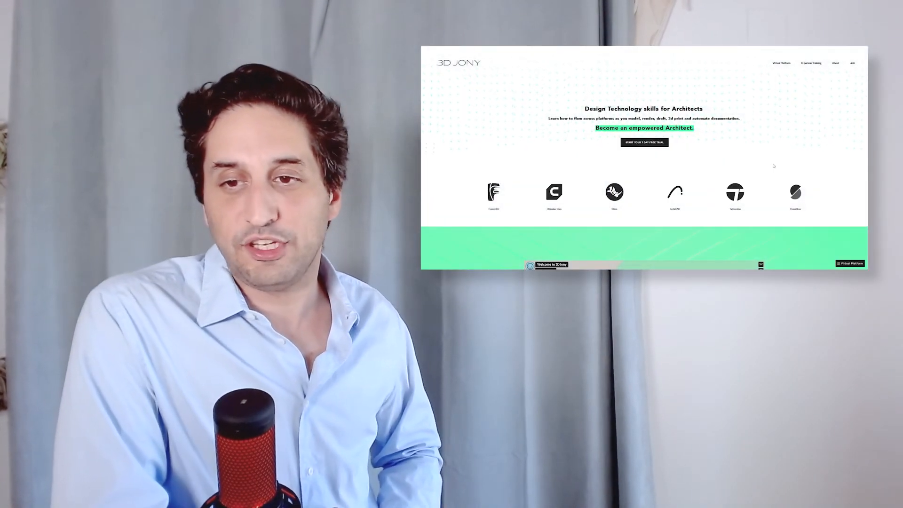
- Scroll the 3D Jony homepage down to the 7-day free trial banner
scroll(down, 3)
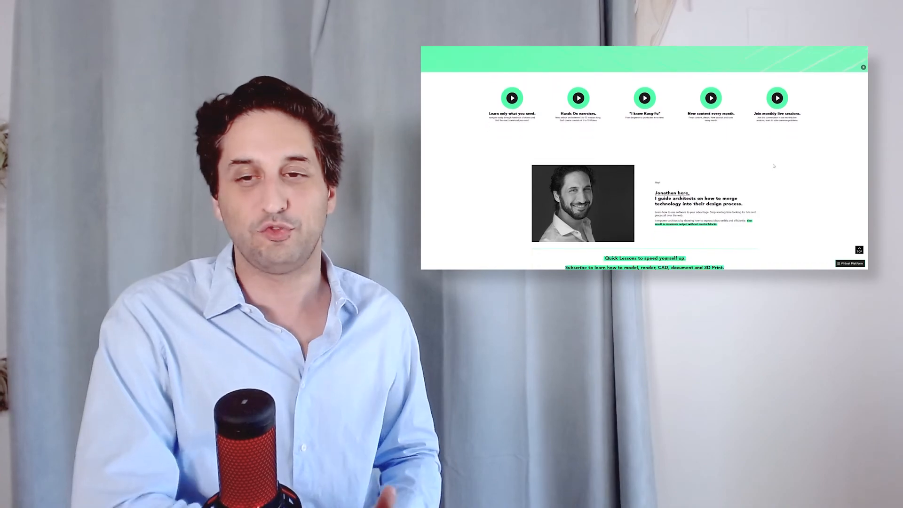
scroll(down, 3)
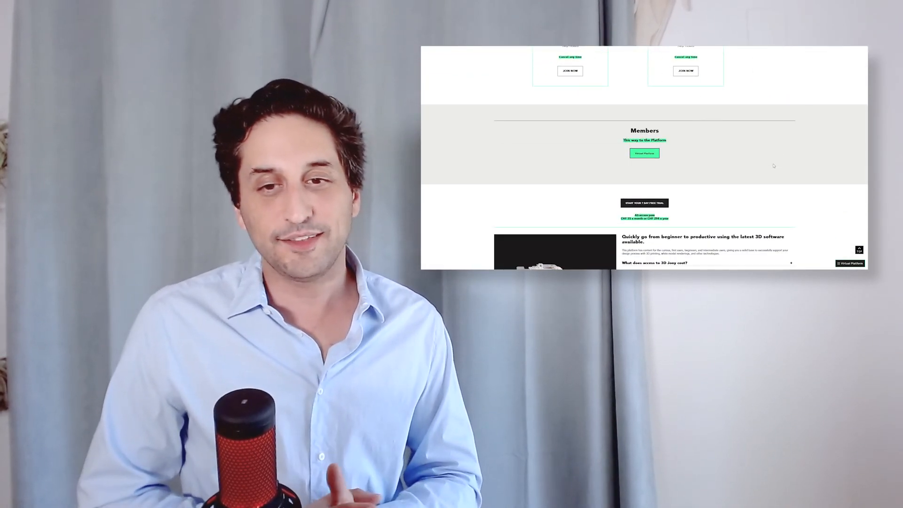
scroll(down, 3)
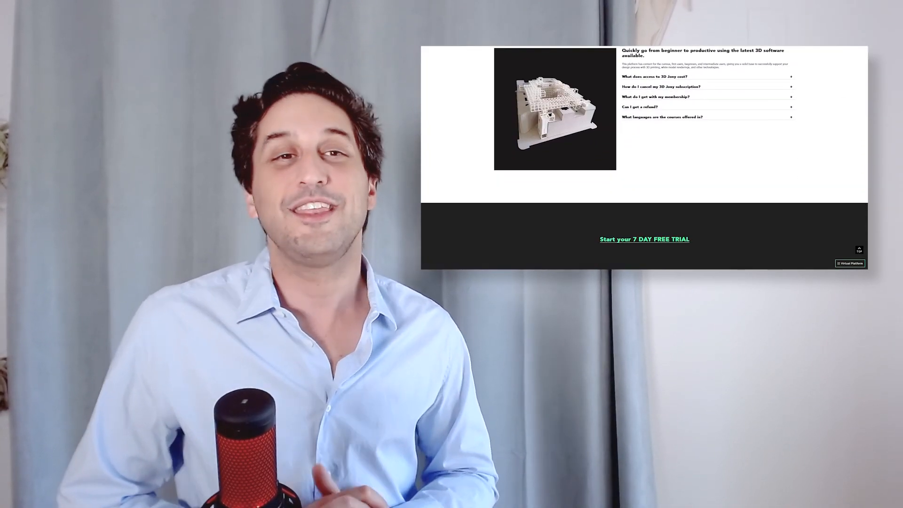